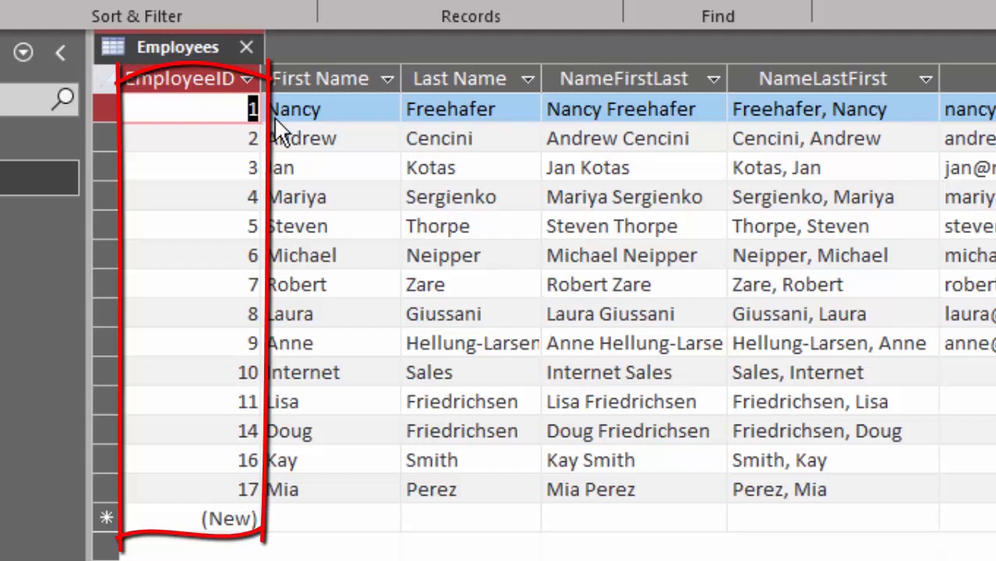
mouse_move(269, 431)
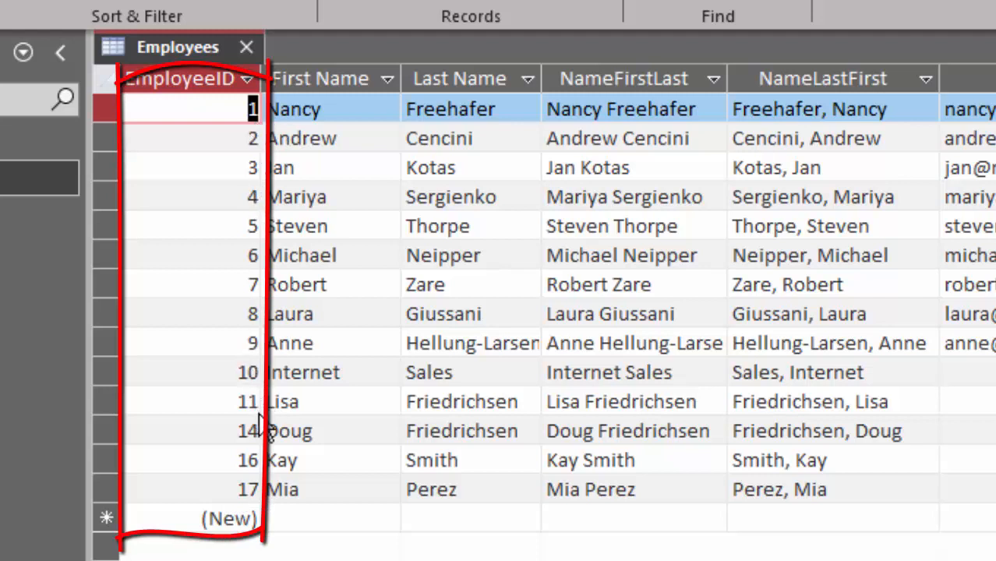
mouse_move(261, 476)
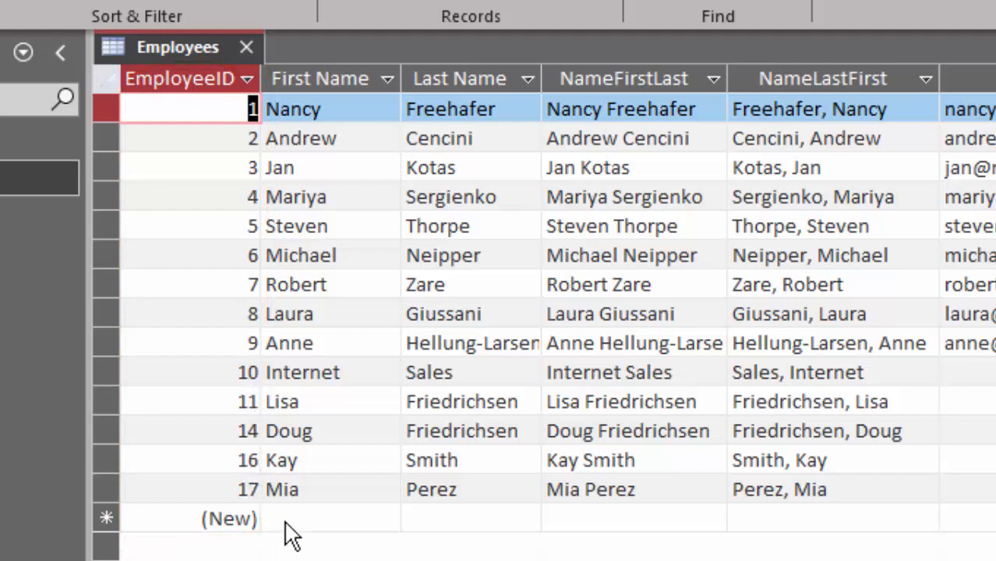
Step: Enter 'Mateo' as a new employee's first name, showing AutoNumber ID 19 assigned
click(329, 518)
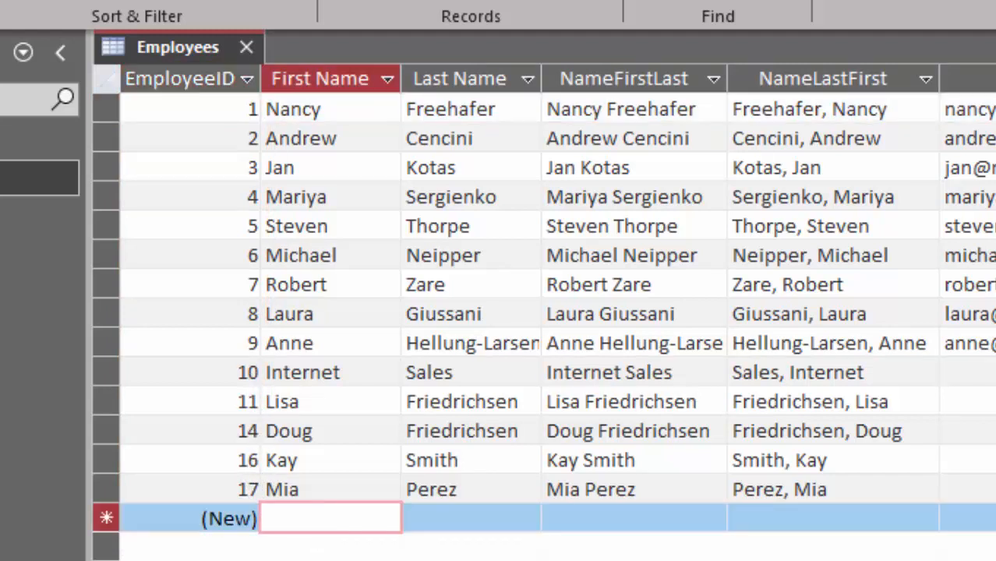
text(Ma)
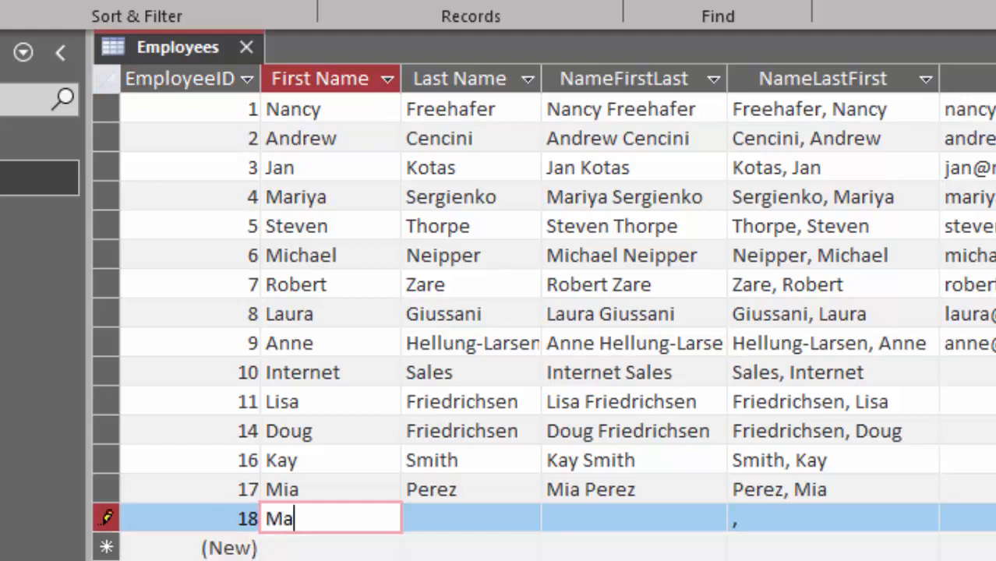
text(teo)
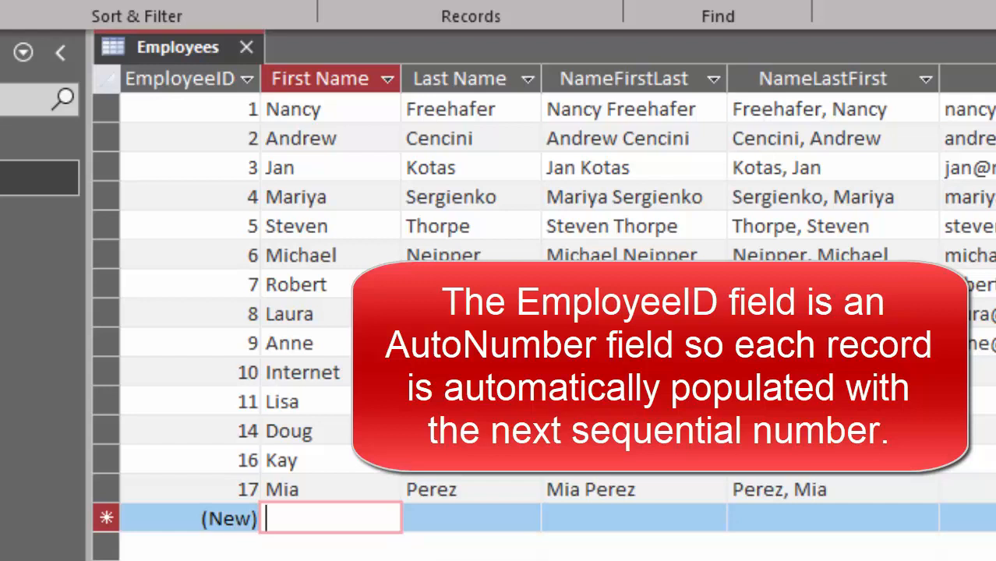
text(M)
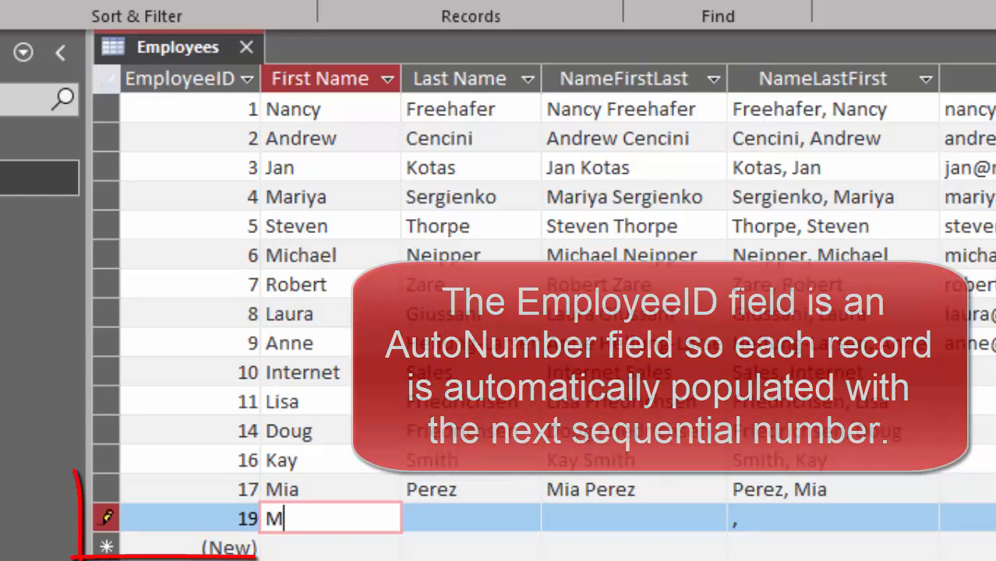
text(te)
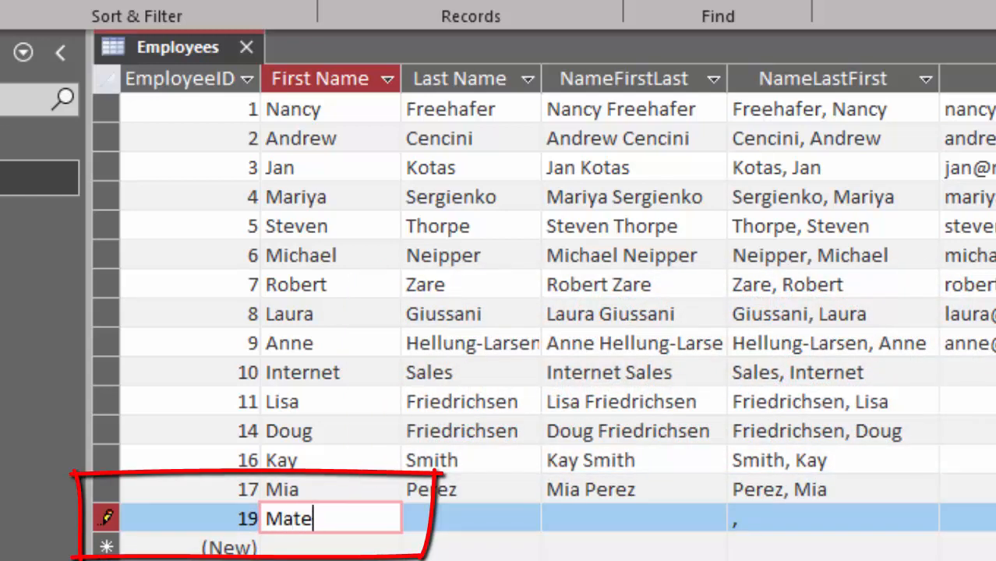
text(o)
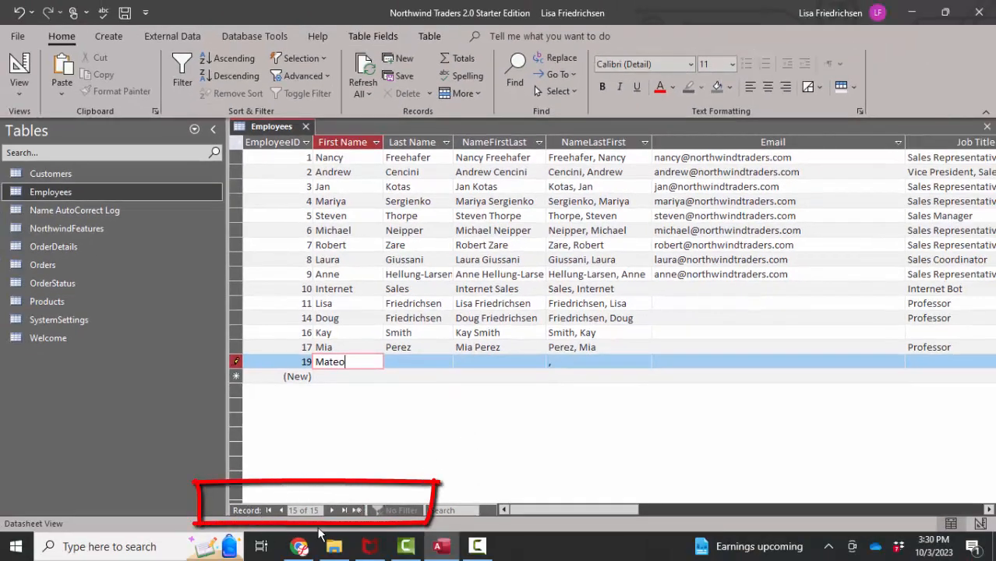
mouse_move(347, 432)
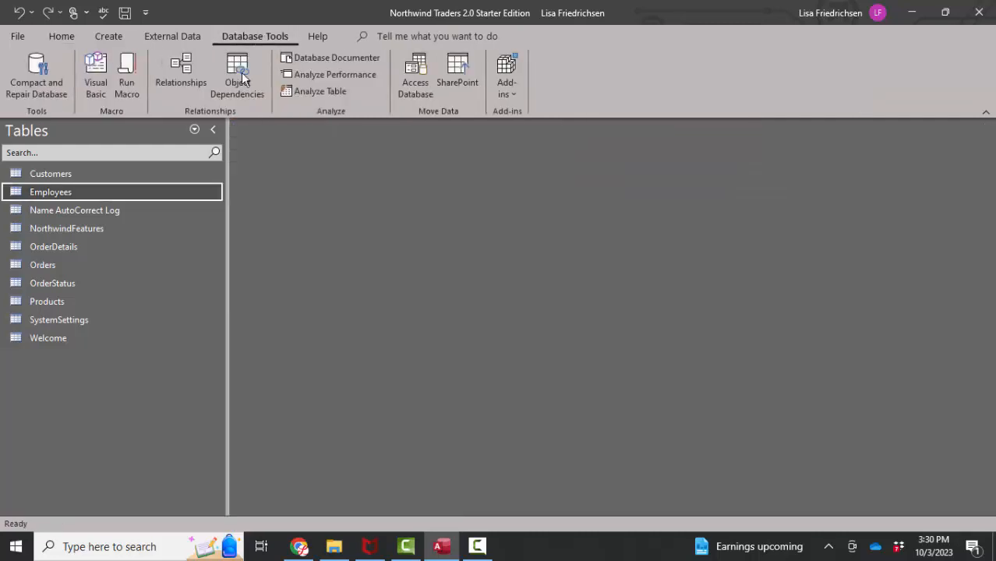
Step: Open the Relationships window to view how Employees links to Orders
click(180, 74)
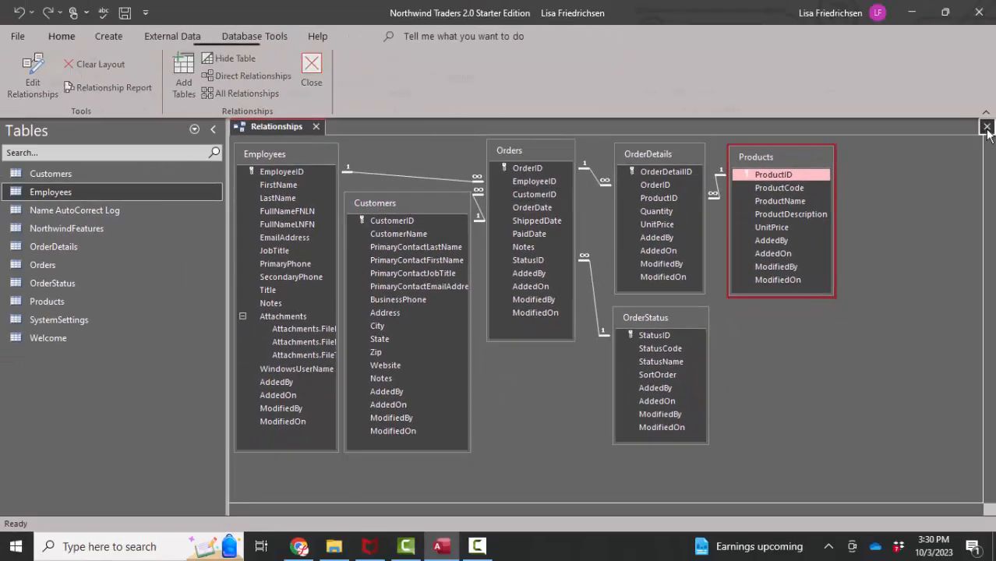
Step: Copy and paste the Employees table as CopyOfEmployees, then open it
right_click(50, 191)
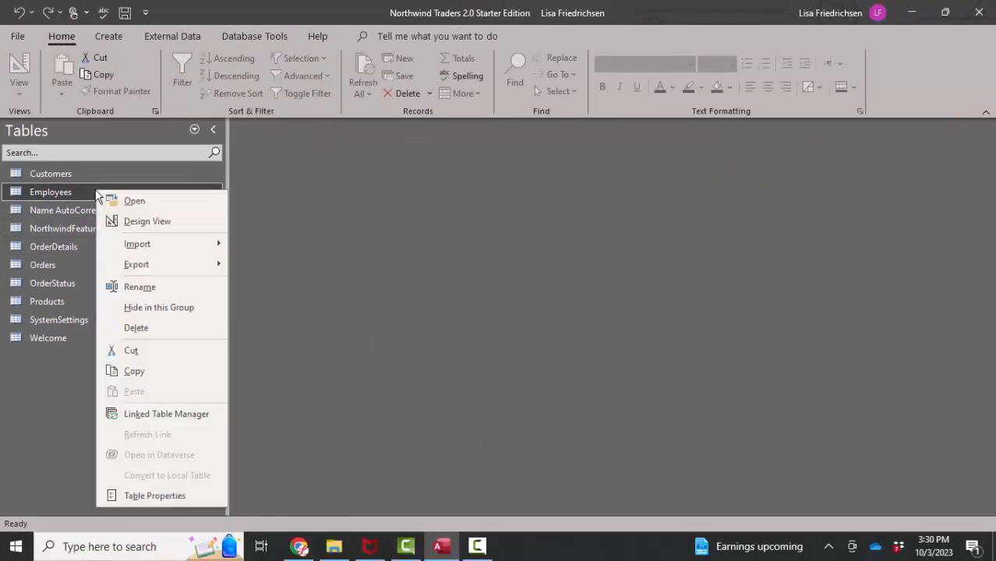
right_click(140, 367)
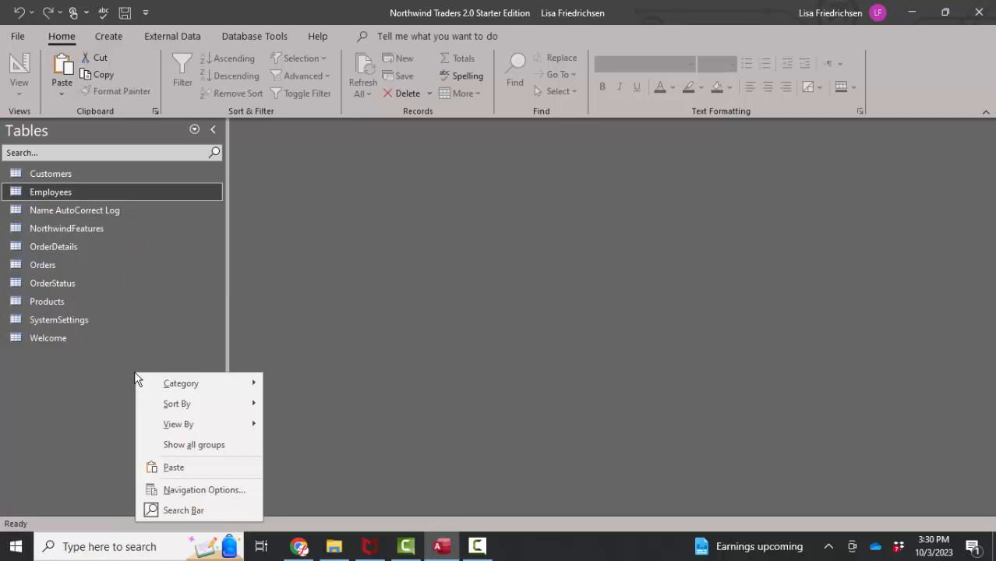
click(173, 467)
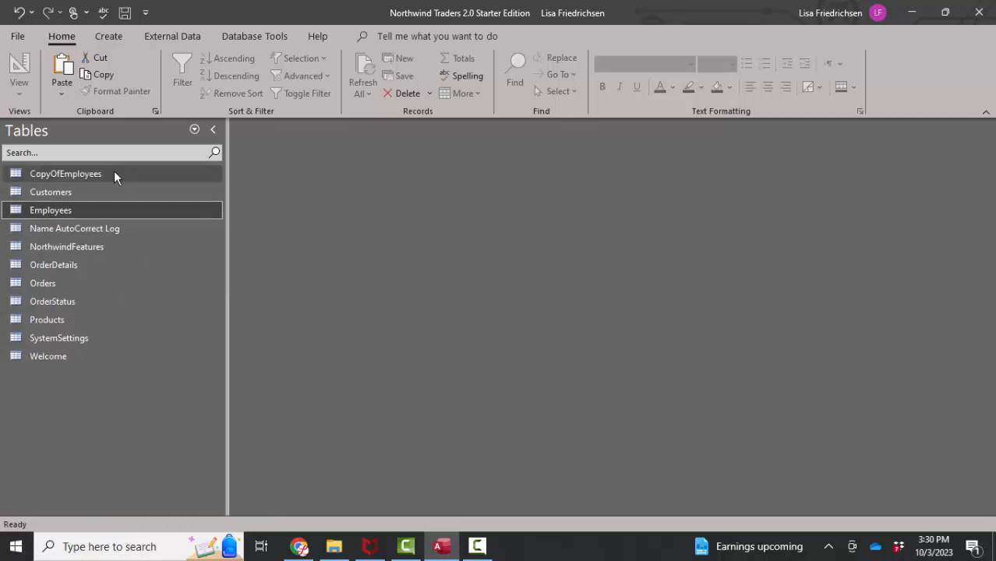
double_click(65, 173)
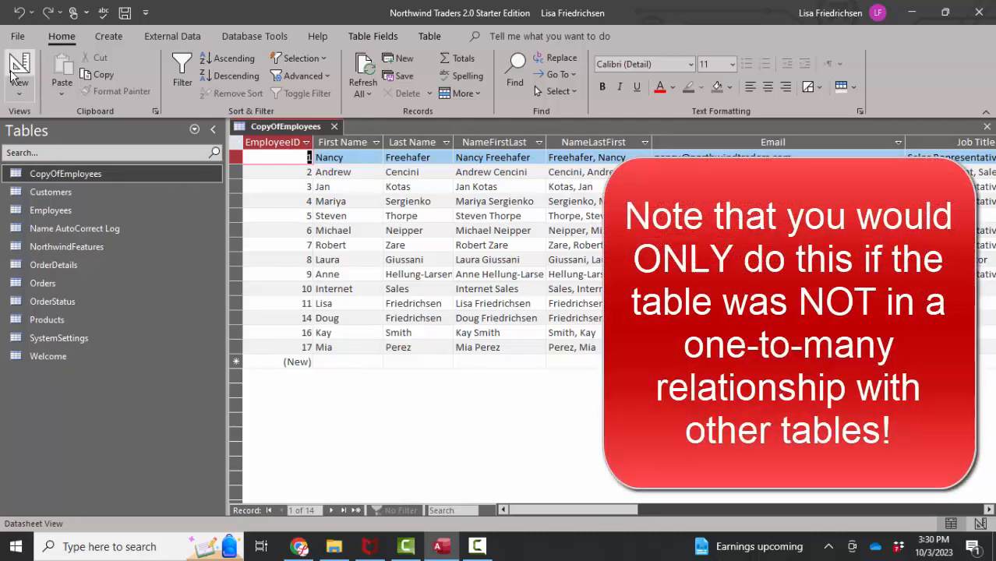
Step: In Design View, permanently delete the EmployeeID field from CopyOfEmployees
click(19, 74)
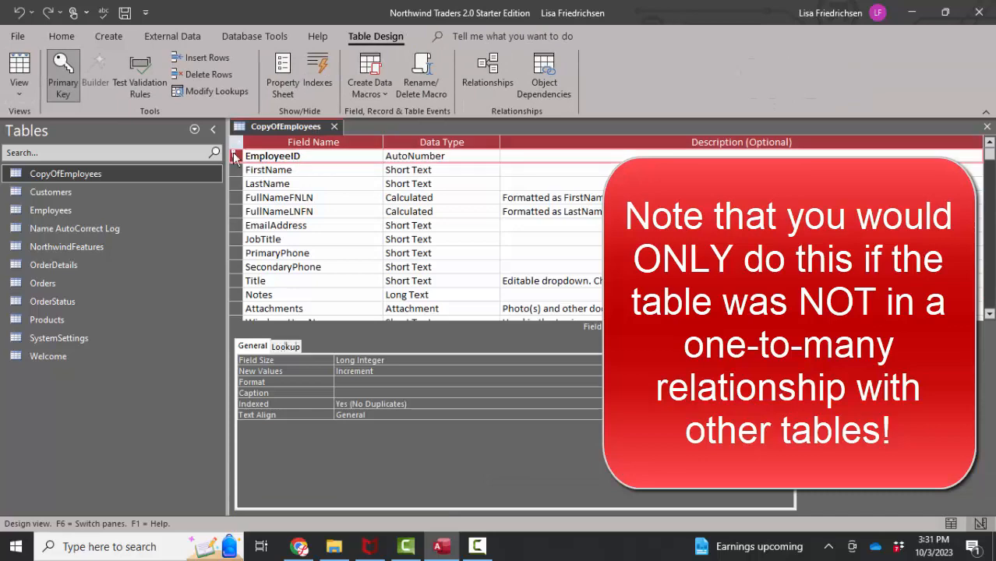
click(208, 74)
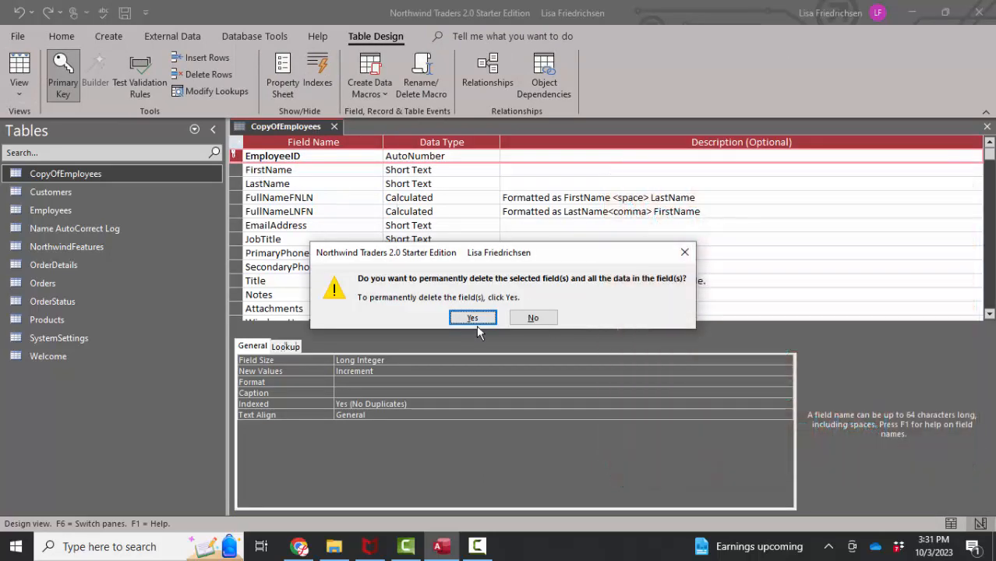
click(472, 318)
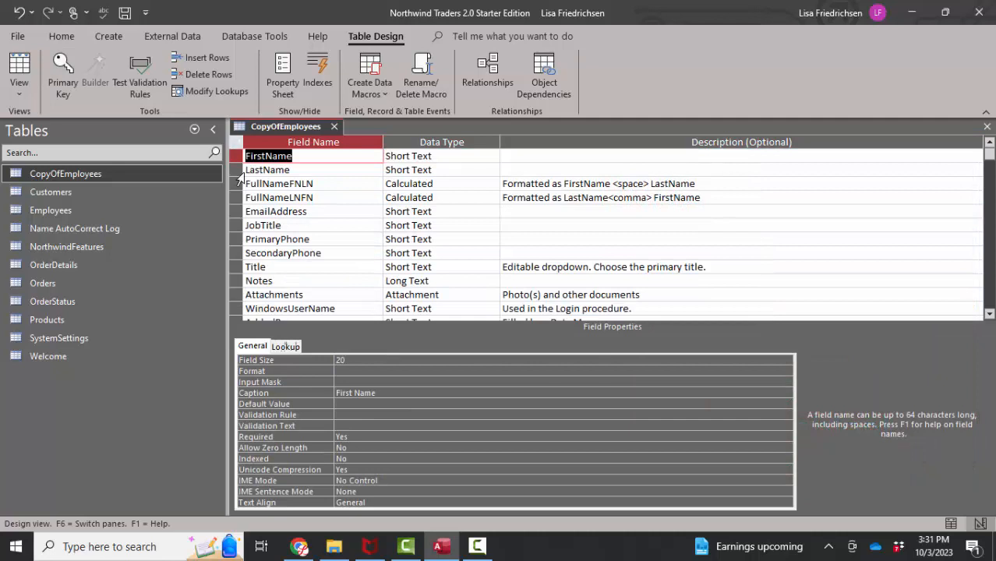
Step: Insert a new EmployeeID field above FirstName with AutoNumber data type
right_click(269, 155)
text(EmployeeID)
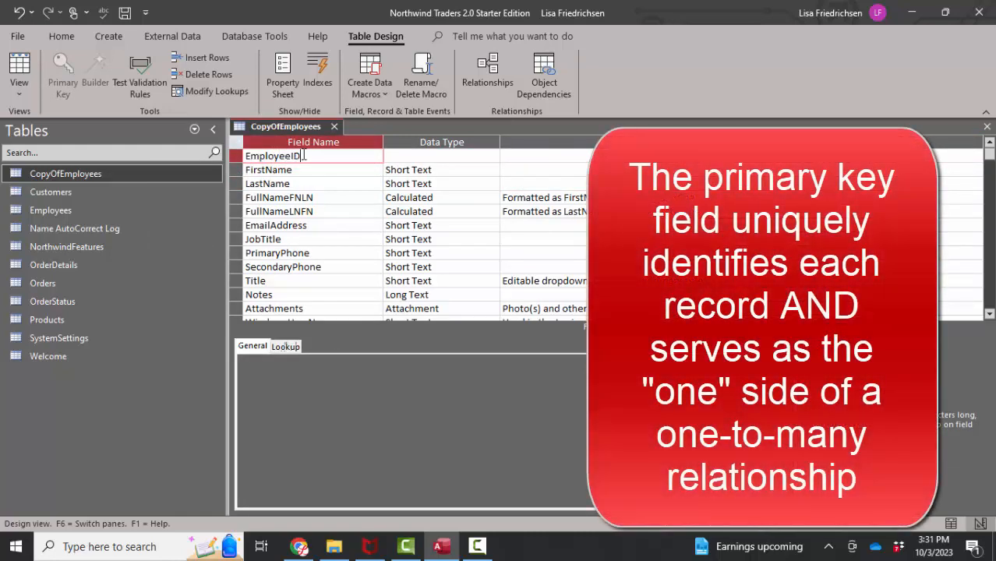
click(436, 156)
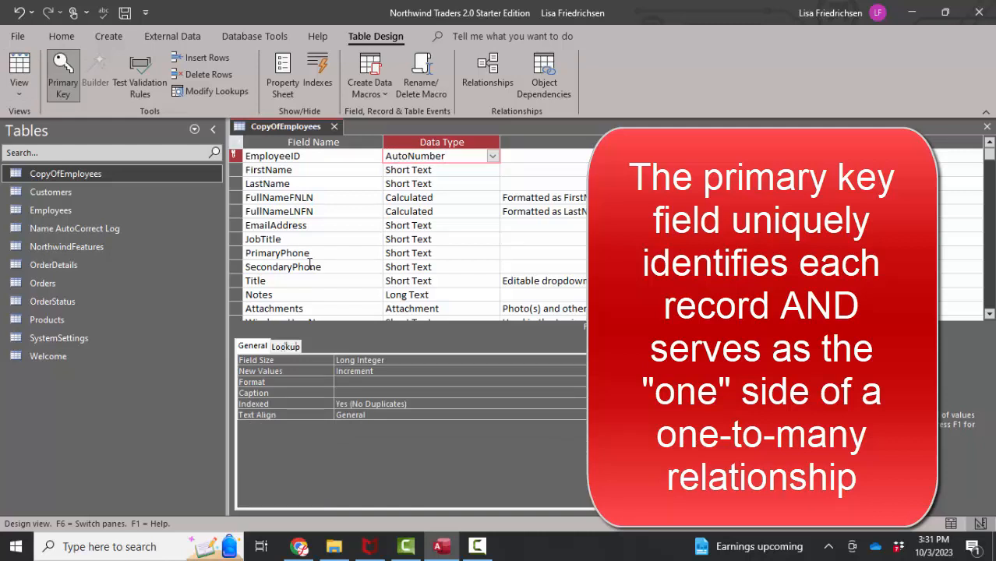
click(441, 156)
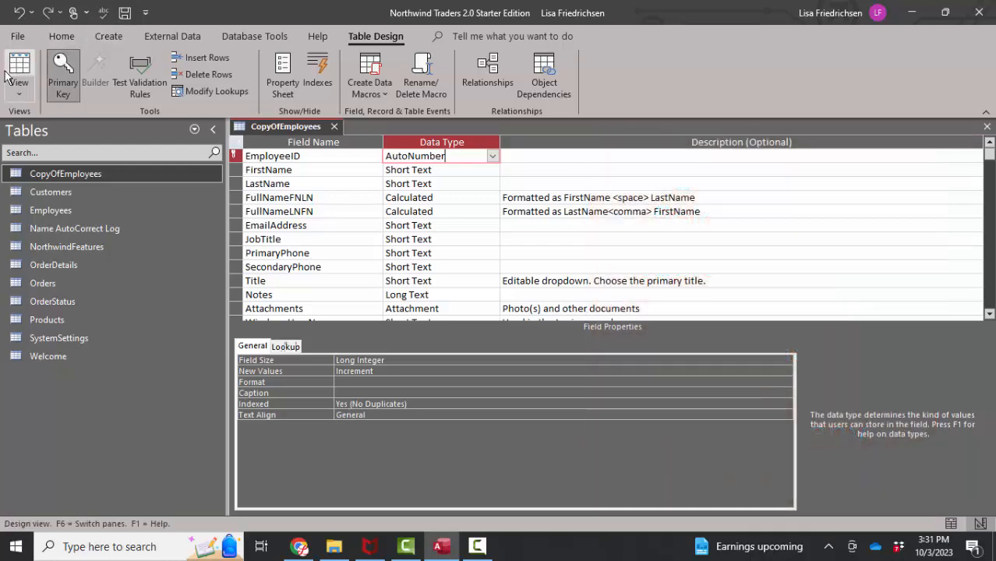
click(18, 70)
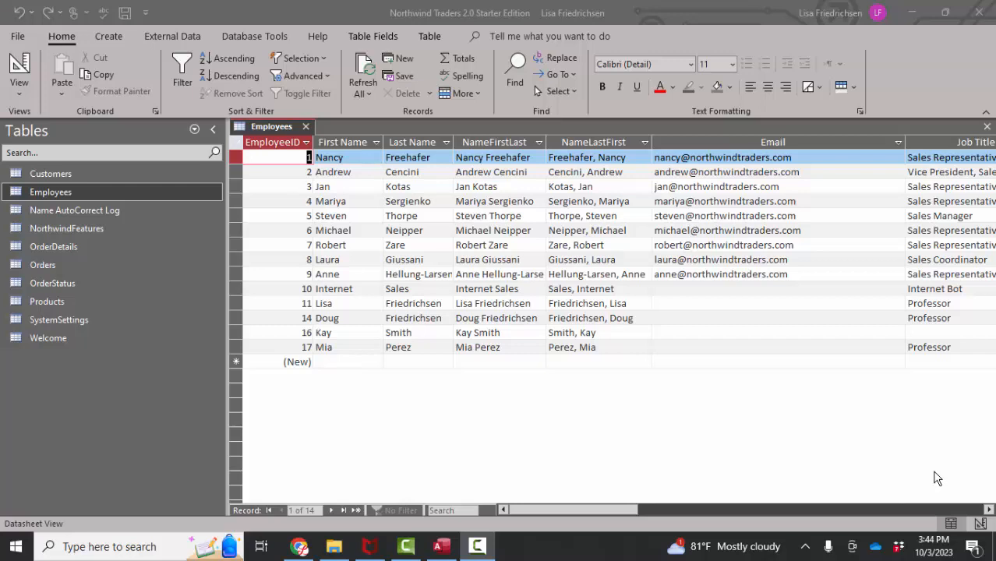
mouse_move(325, 356)
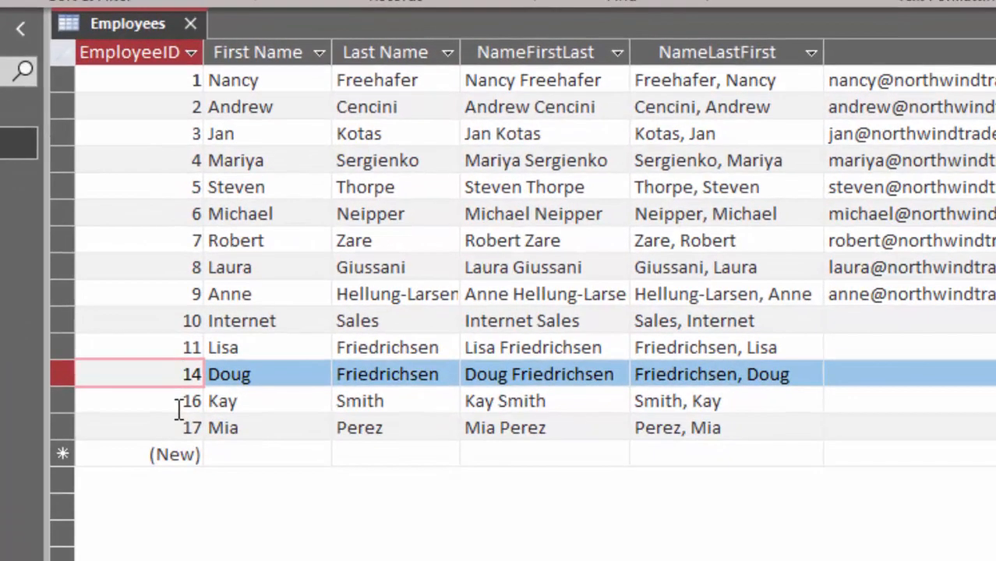
click(191, 375)
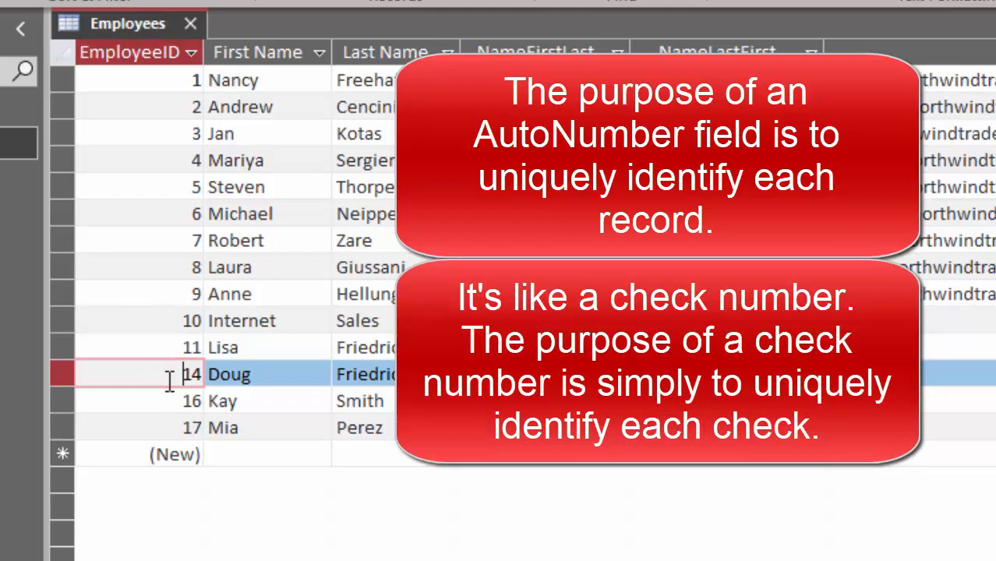
click(222, 347)
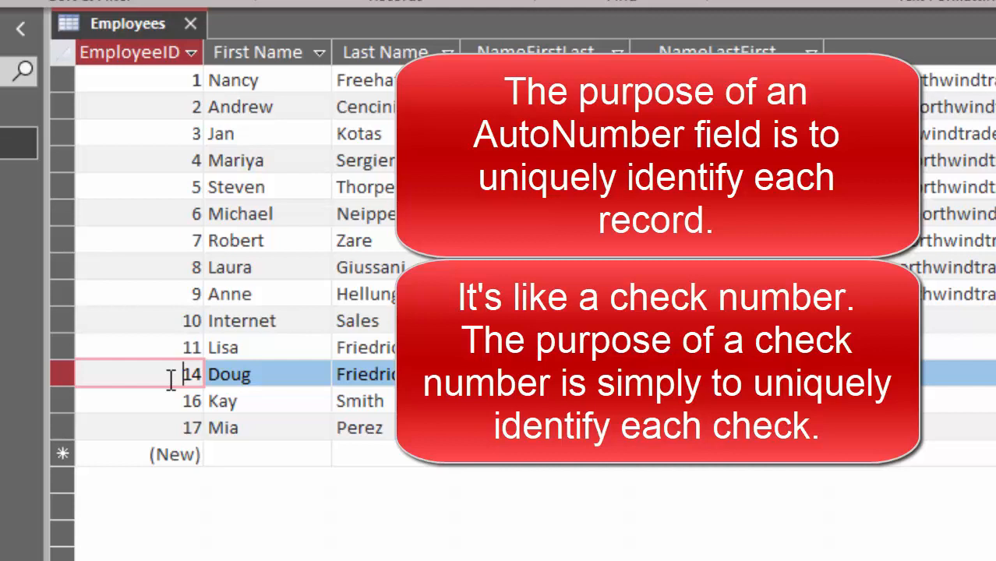
mouse_move(246, 479)
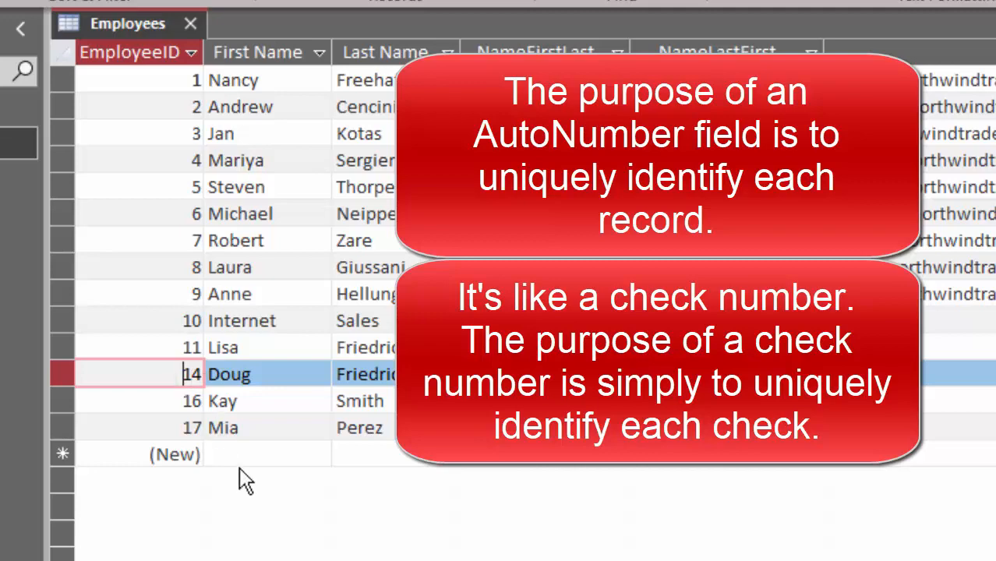